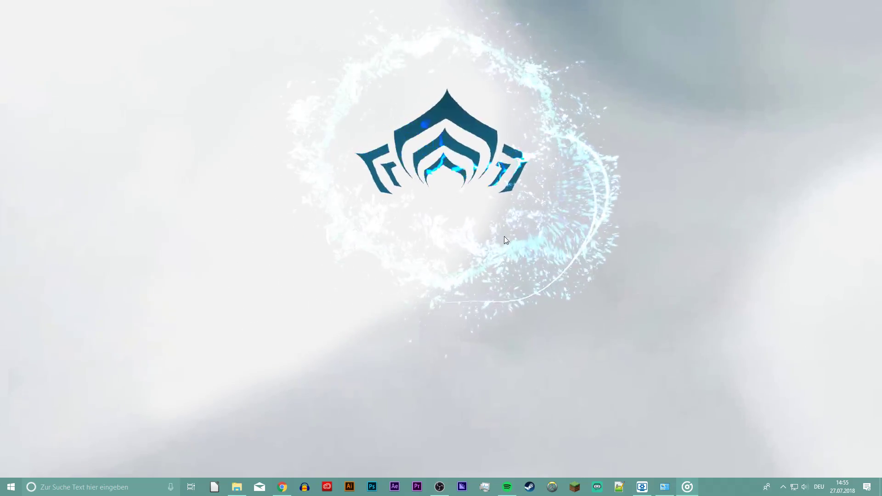
# Step: Read the Chat Server Upgrades post, then close the ipv6test.google.com page after it confirms IPv6
pyautogui.click(283, 487)
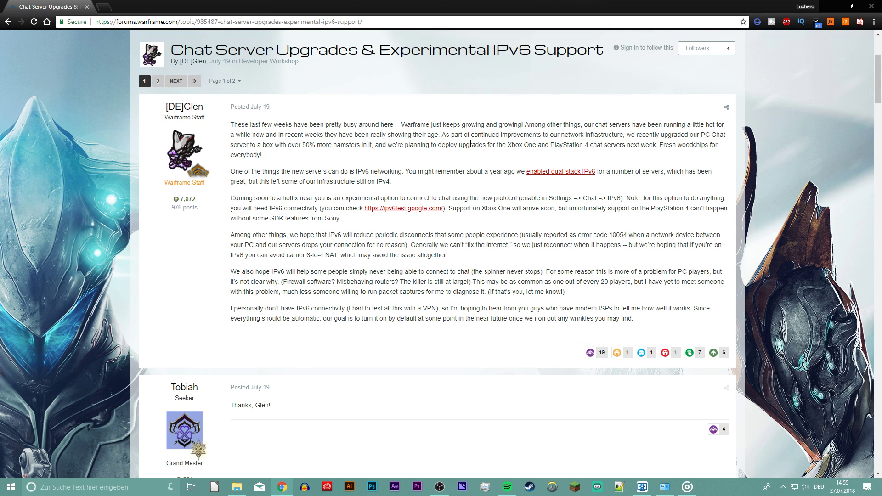
pyautogui.moveTo(606, 152)
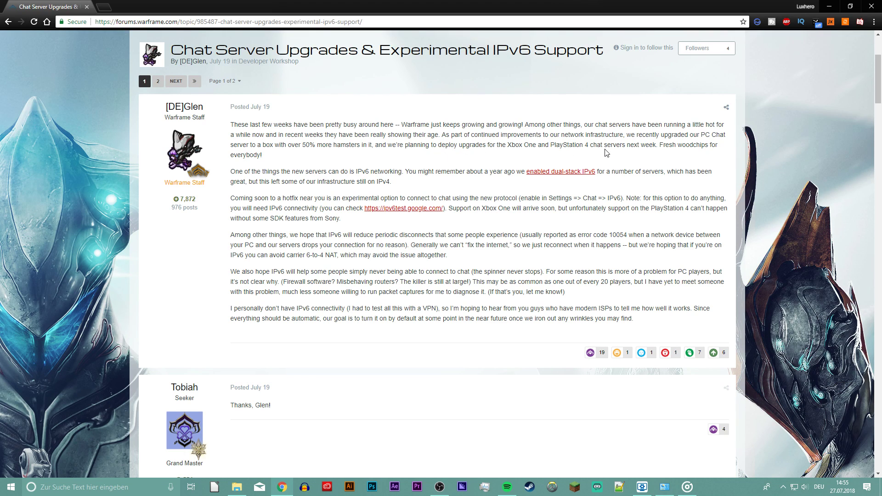
pyautogui.moveTo(467, 131)
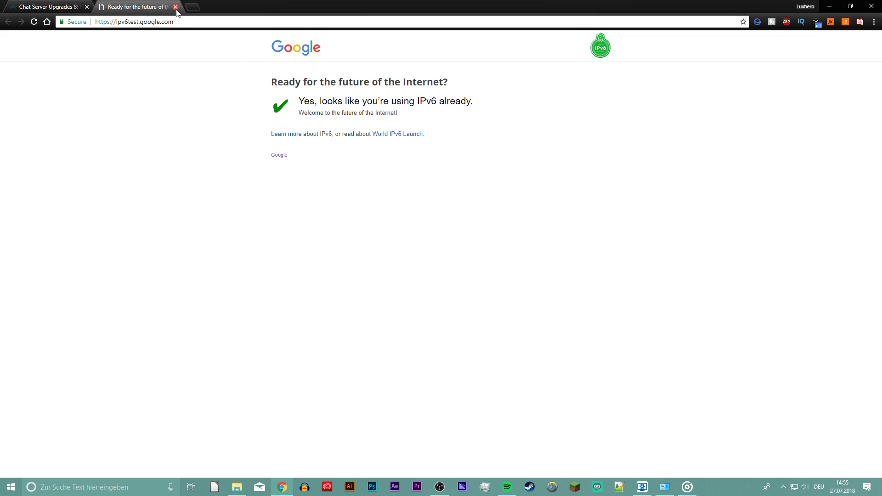
pyautogui.click(175, 6)
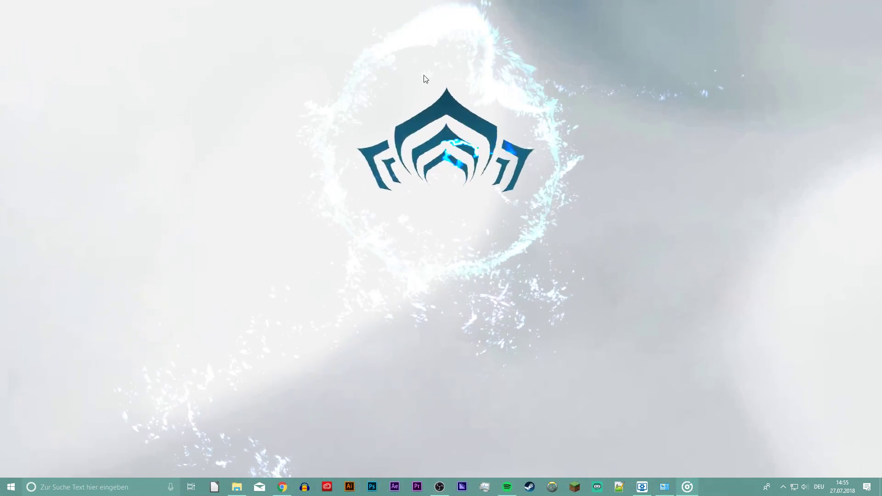
pyautogui.moveTo(291, 196)
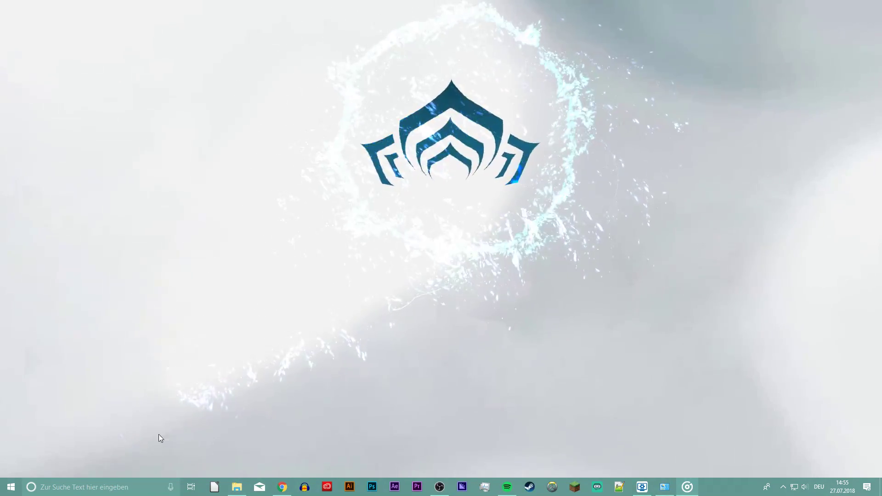
pyautogui.write('windo')
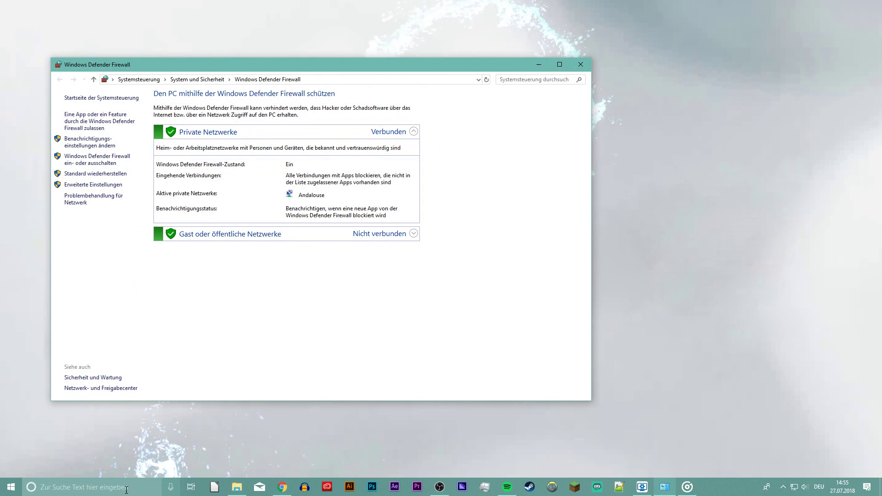
pyautogui.click(413, 131)
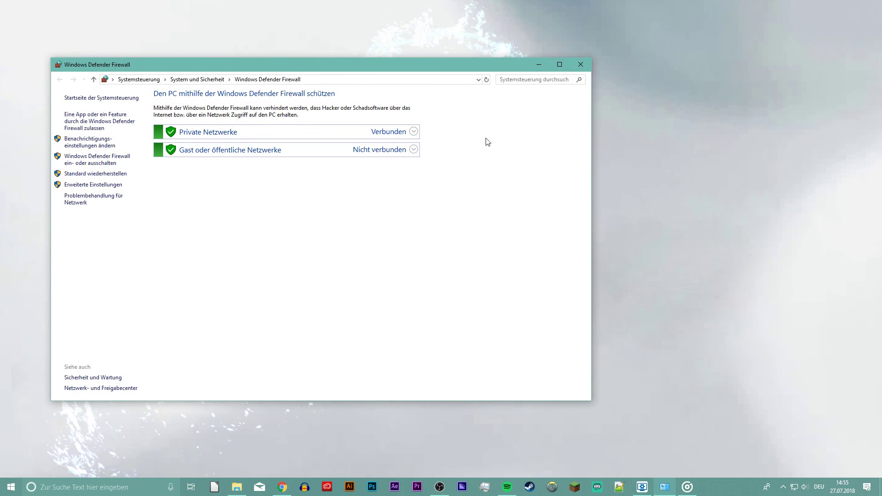
pyautogui.click(580, 65)
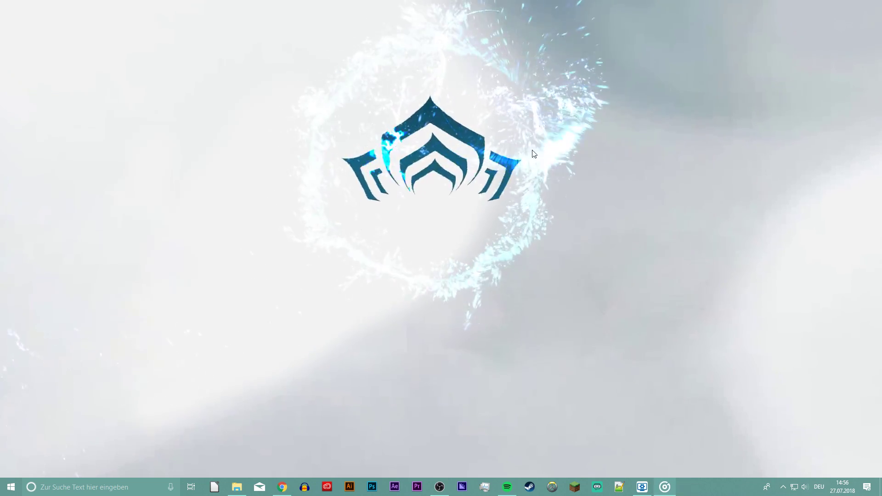